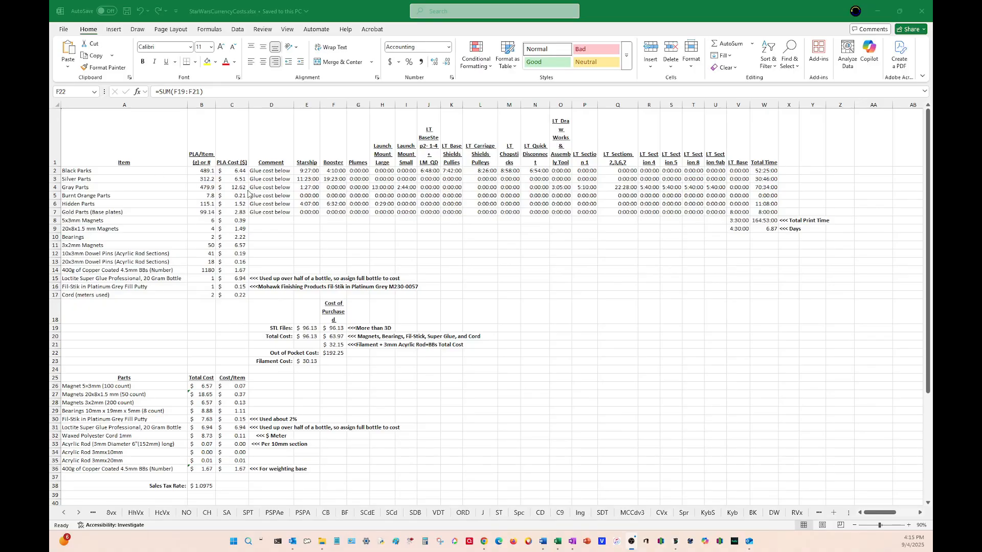
{"action": "mouse_move", "coordinate": [300, 206]}
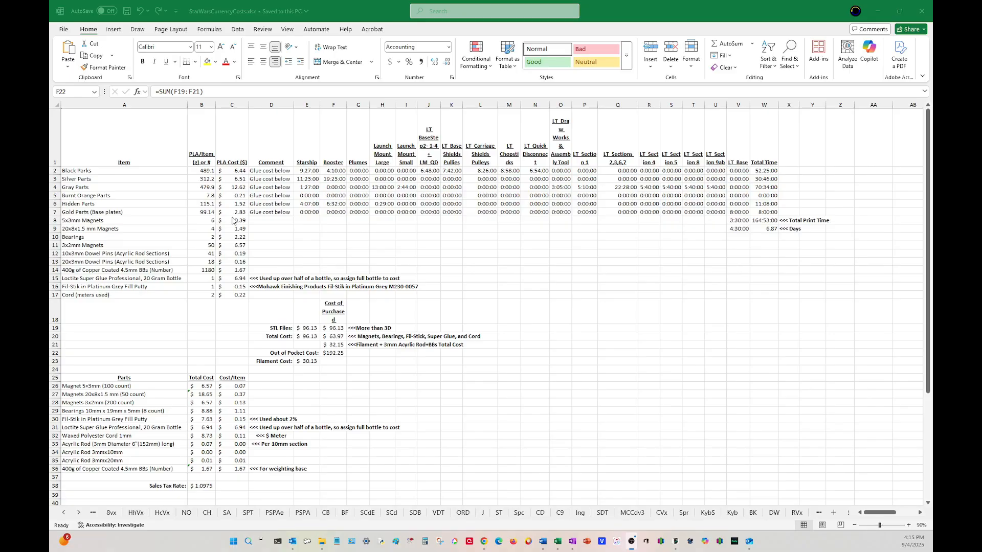
{"action": "mouse_move", "coordinate": [279, 230]}
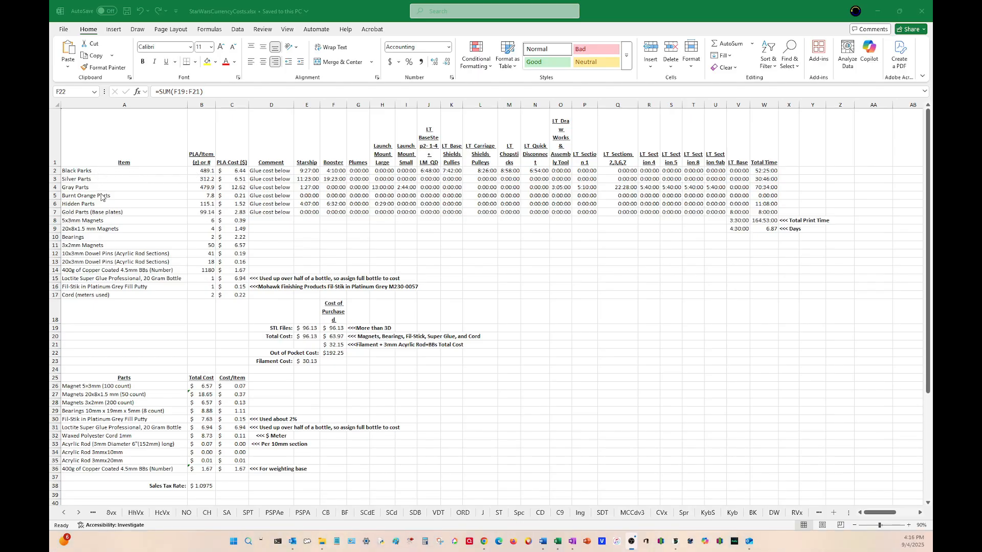
{"action": "mouse_move", "coordinate": [114, 198]}
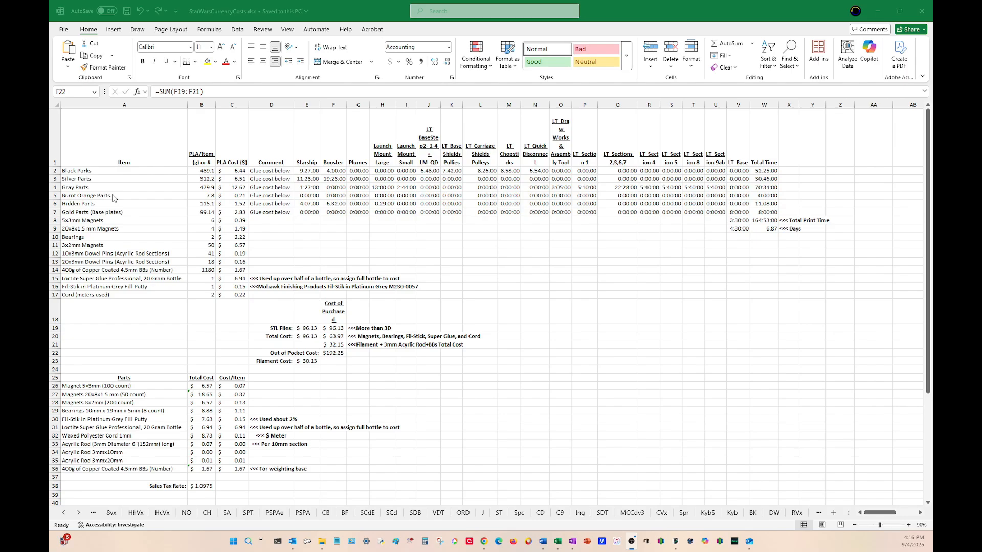
{"action": "mouse_move", "coordinate": [114, 207]}
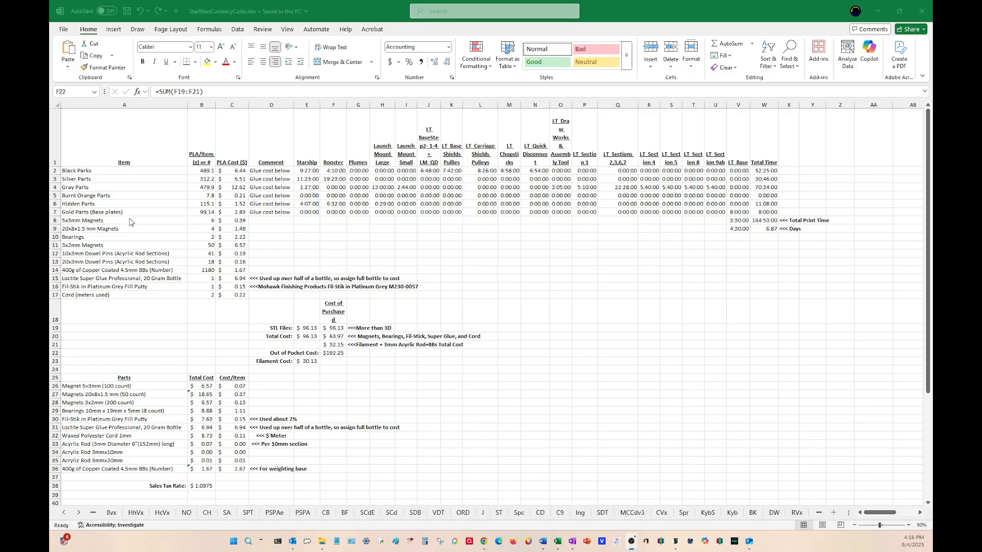
{"action": "mouse_move", "coordinate": [128, 240]}
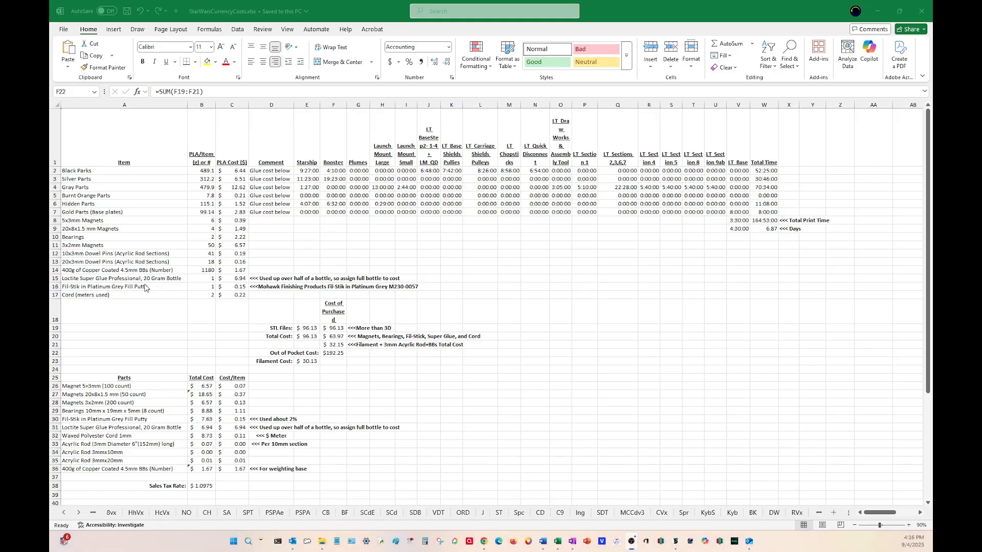
{"action": "mouse_move", "coordinate": [154, 291]}
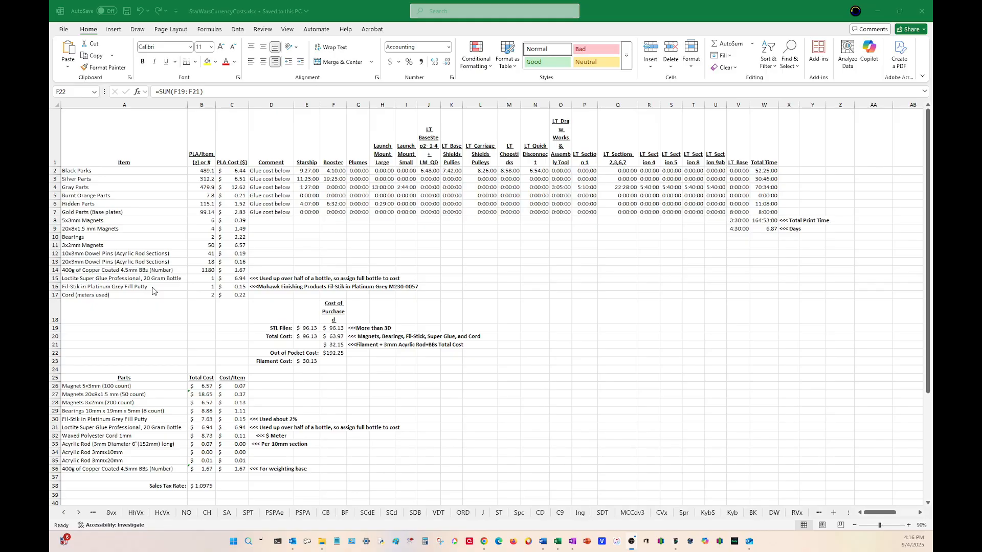
{"action": "mouse_move", "coordinate": [158, 299]}
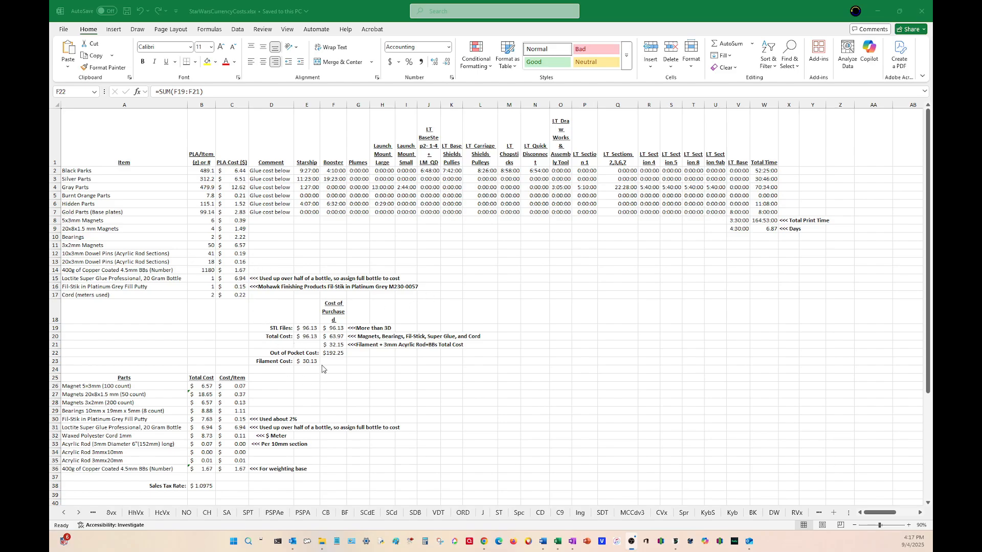
{"action": "mouse_move", "coordinate": [352, 336]}
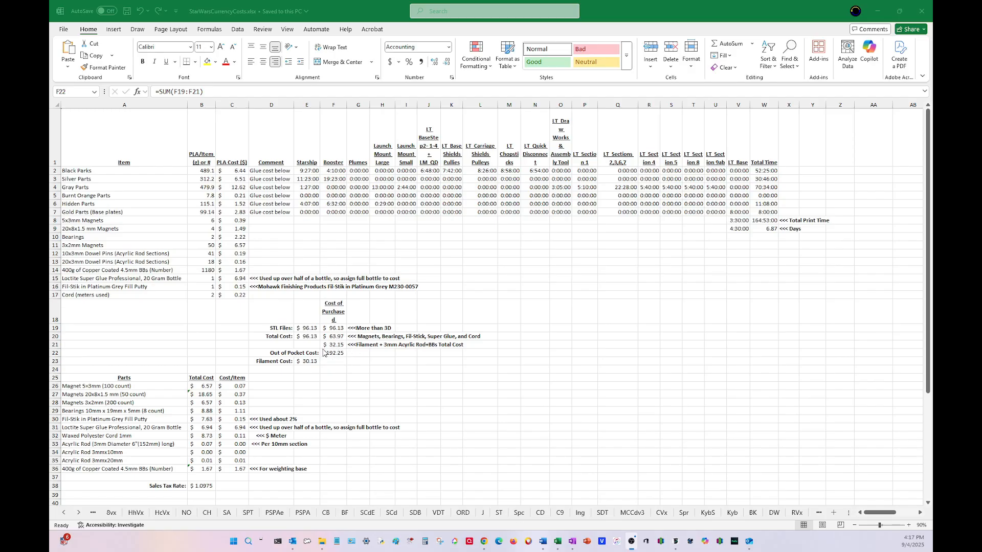
{"action": "mouse_move", "coordinate": [339, 358]}
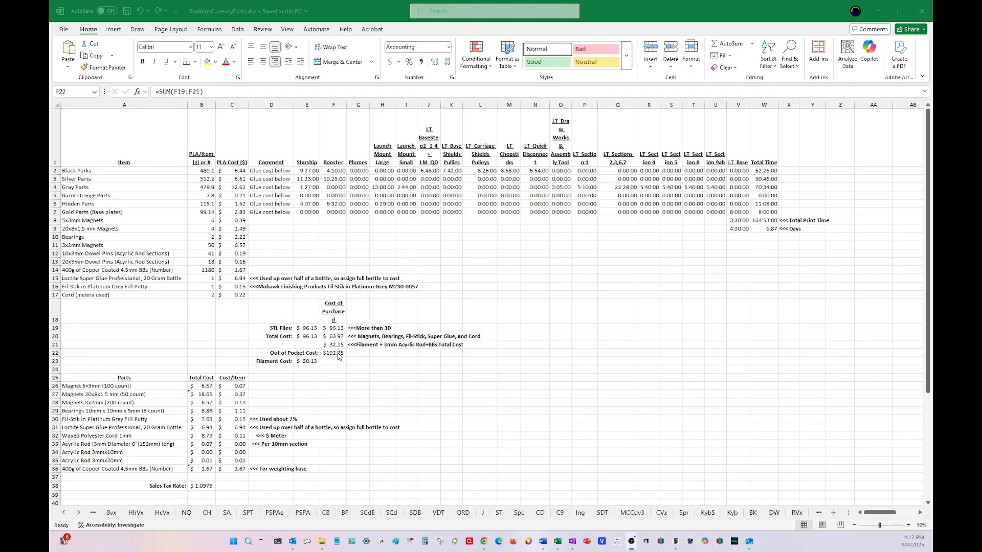